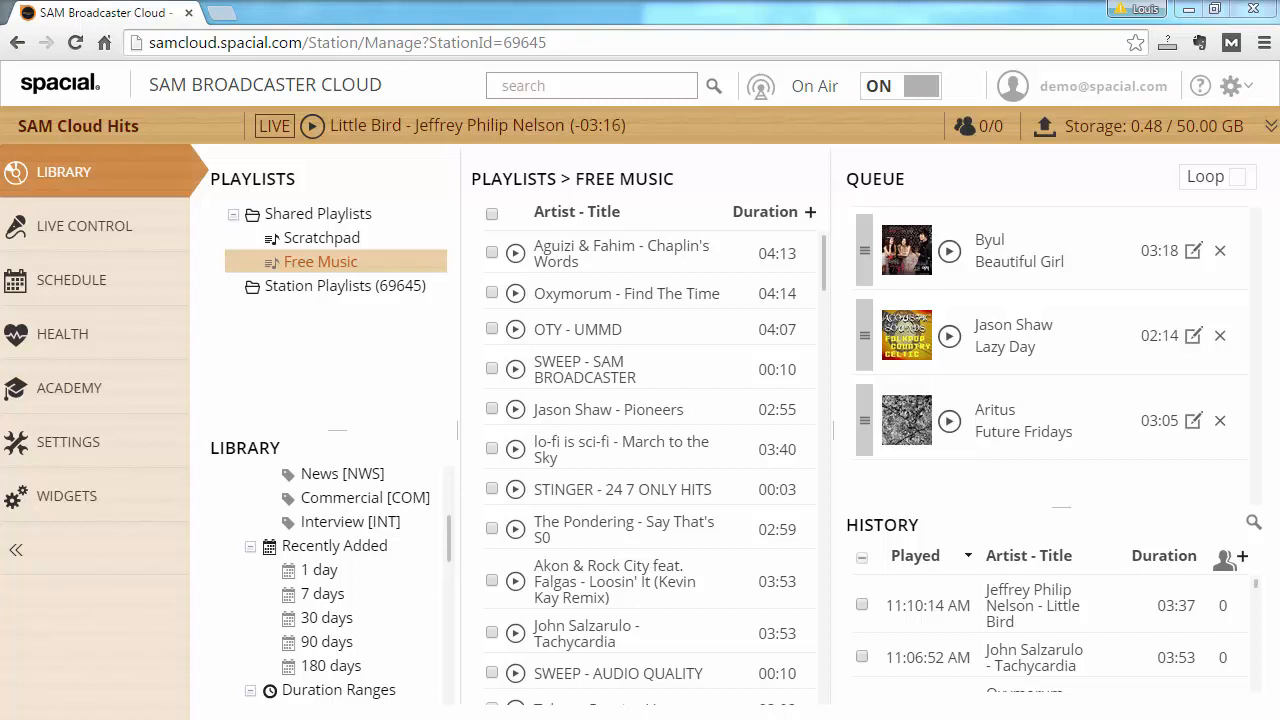
mouse_move(1043, 125)
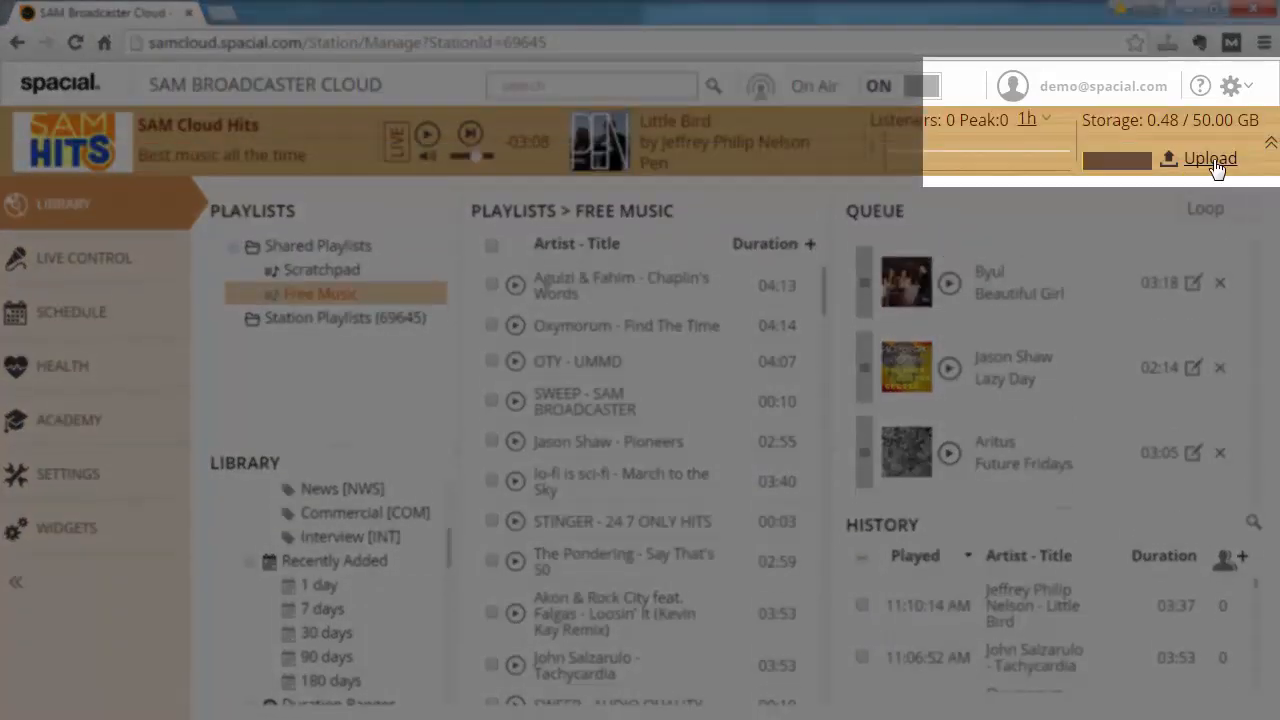
mouse_move(1211, 158)
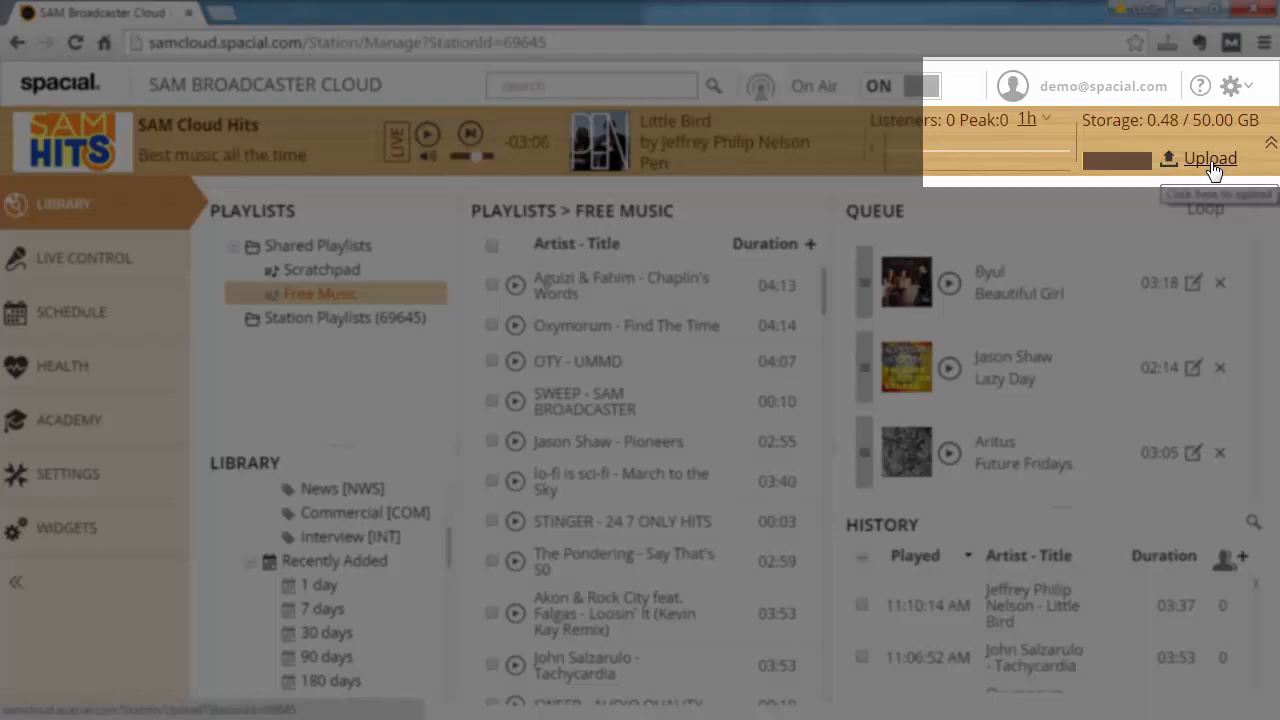
Step: Open the music upload page in a new tab alongside the library
click(1210, 158)
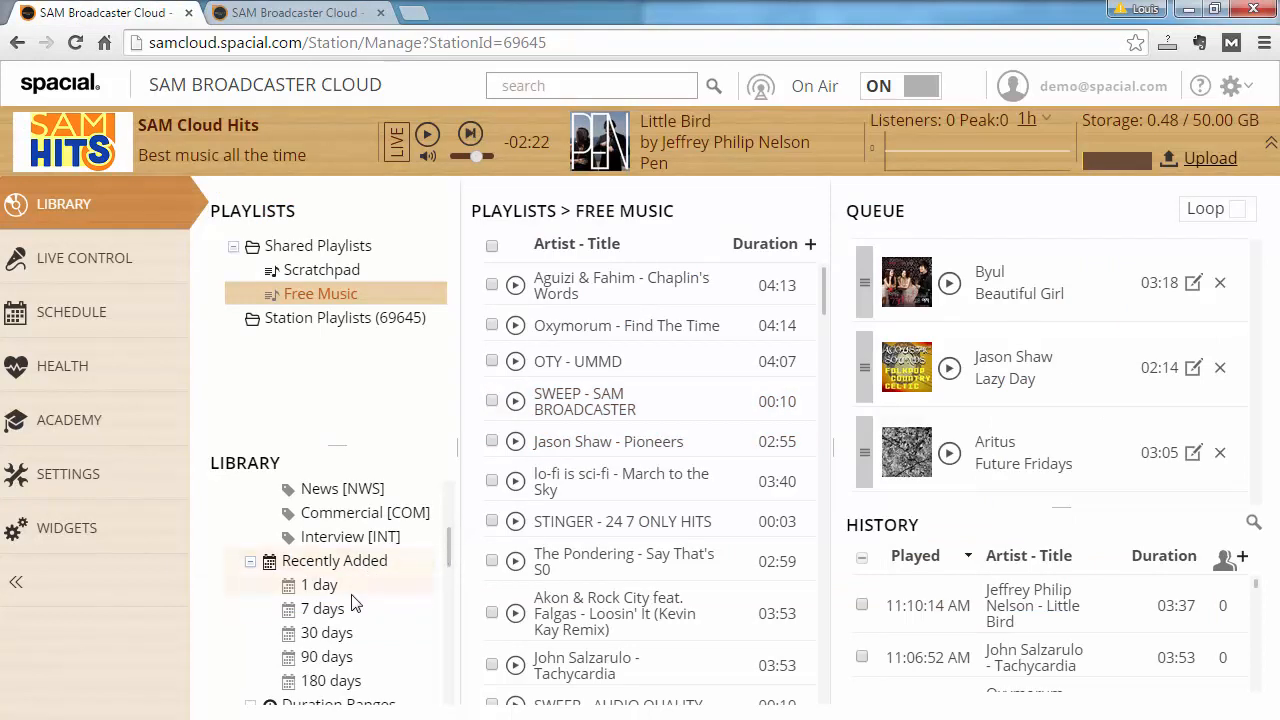
Step: Show Recently Added > 1 day, listing five stingers and sweeps
click(319, 584)
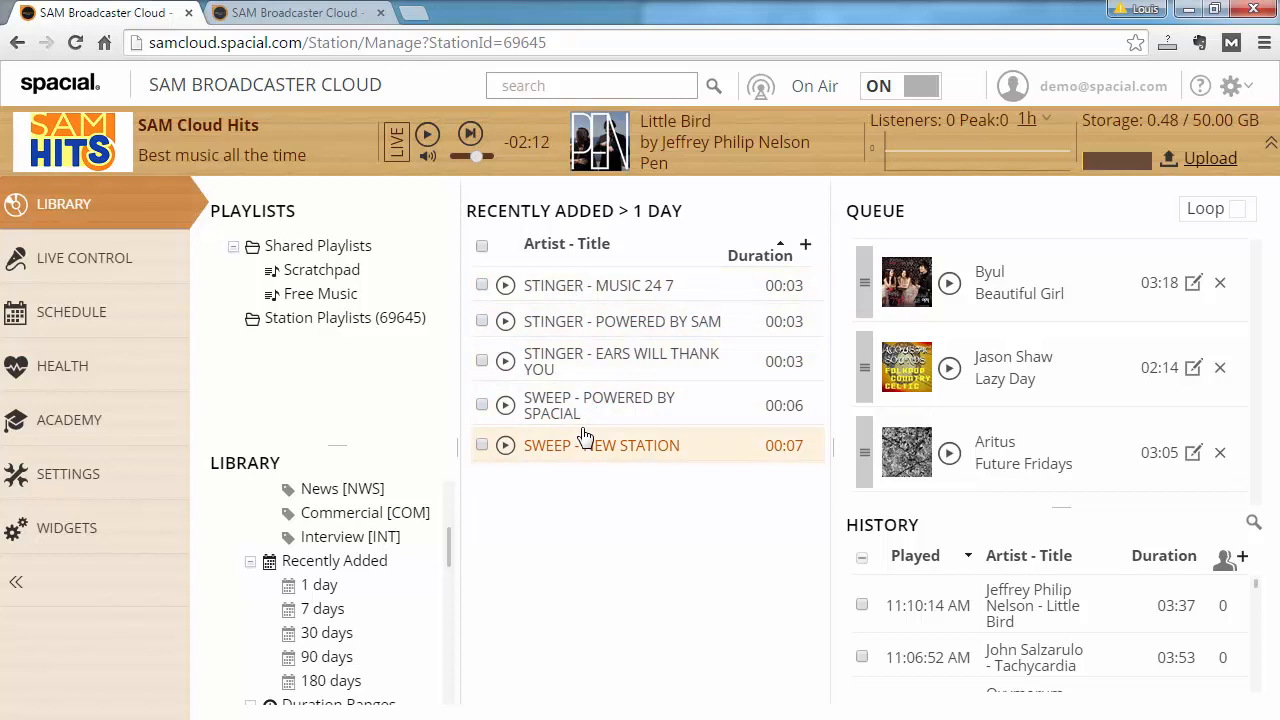
mouse_move(805, 482)
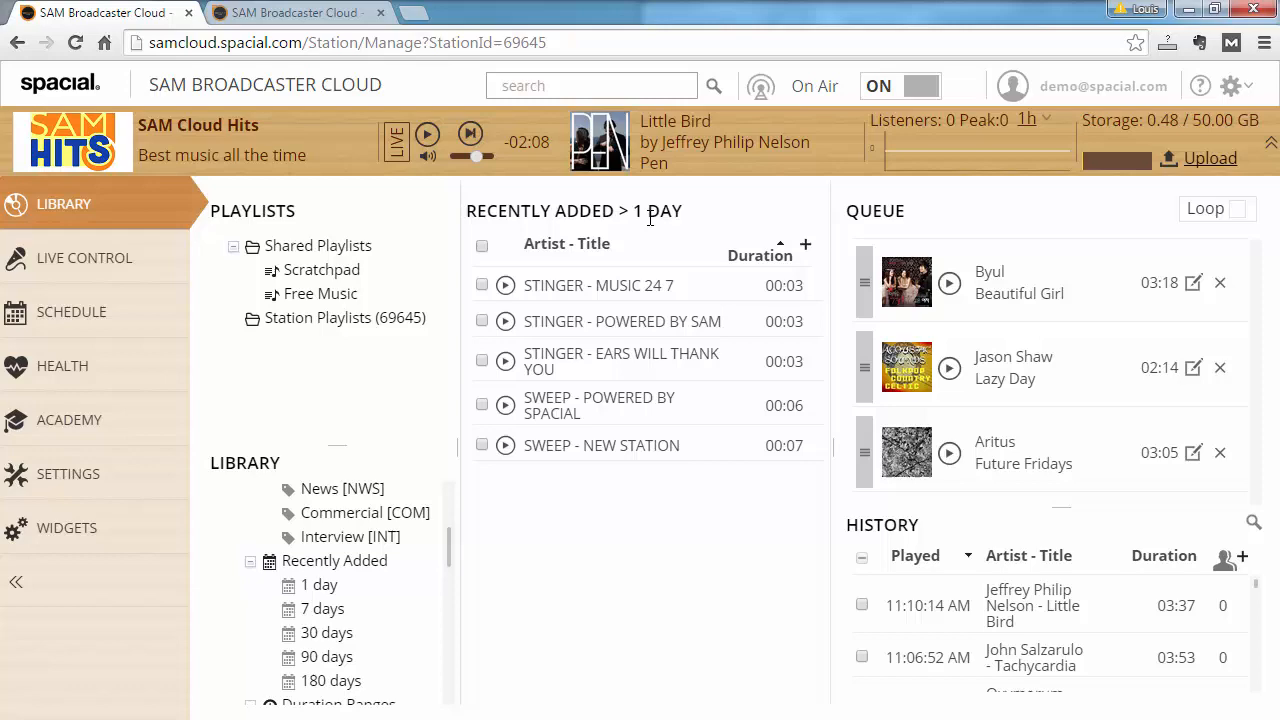
click(1209, 157)
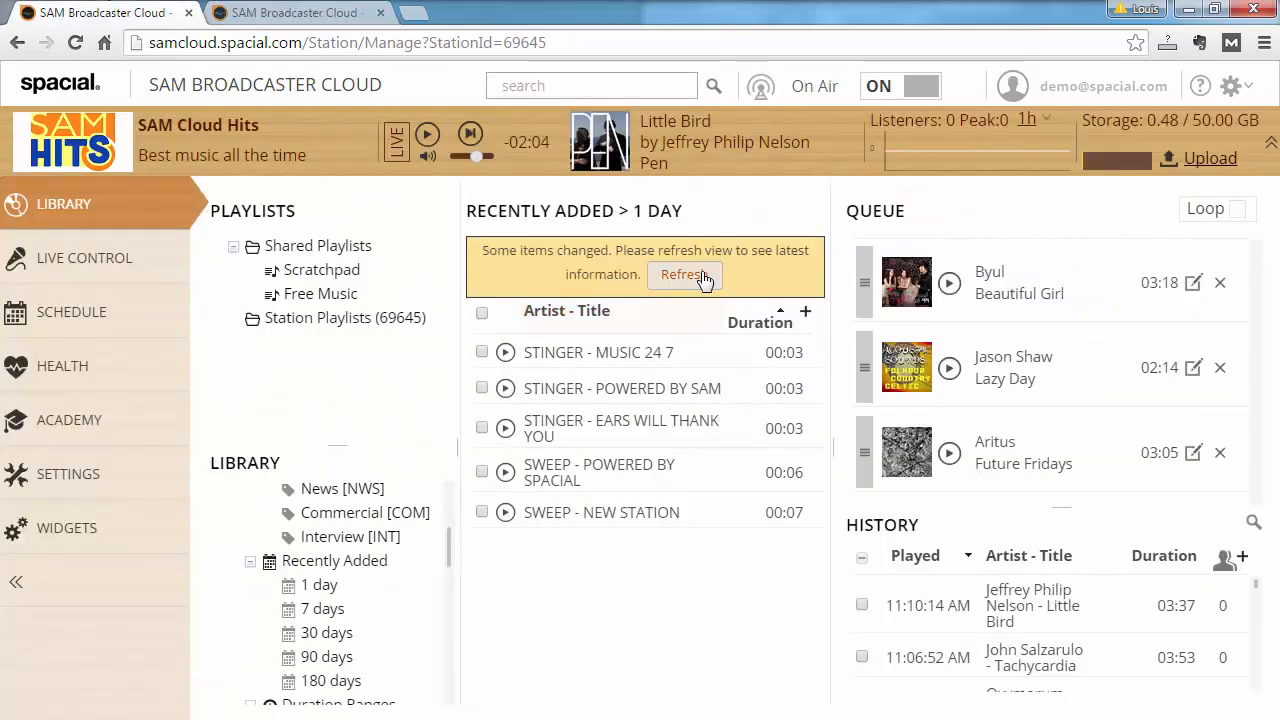
Step: Refresh the list to add Kris Allen and Weezer songs, then check upload progress
click(683, 275)
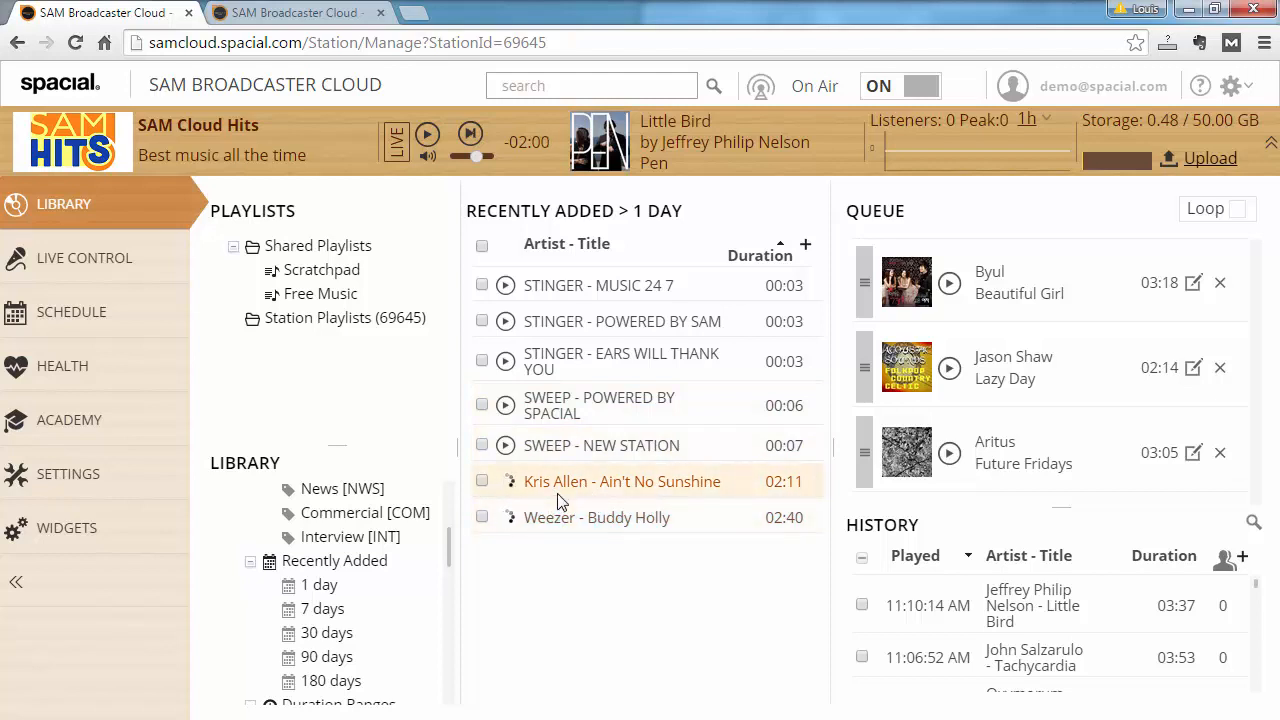
mouse_move(567, 503)
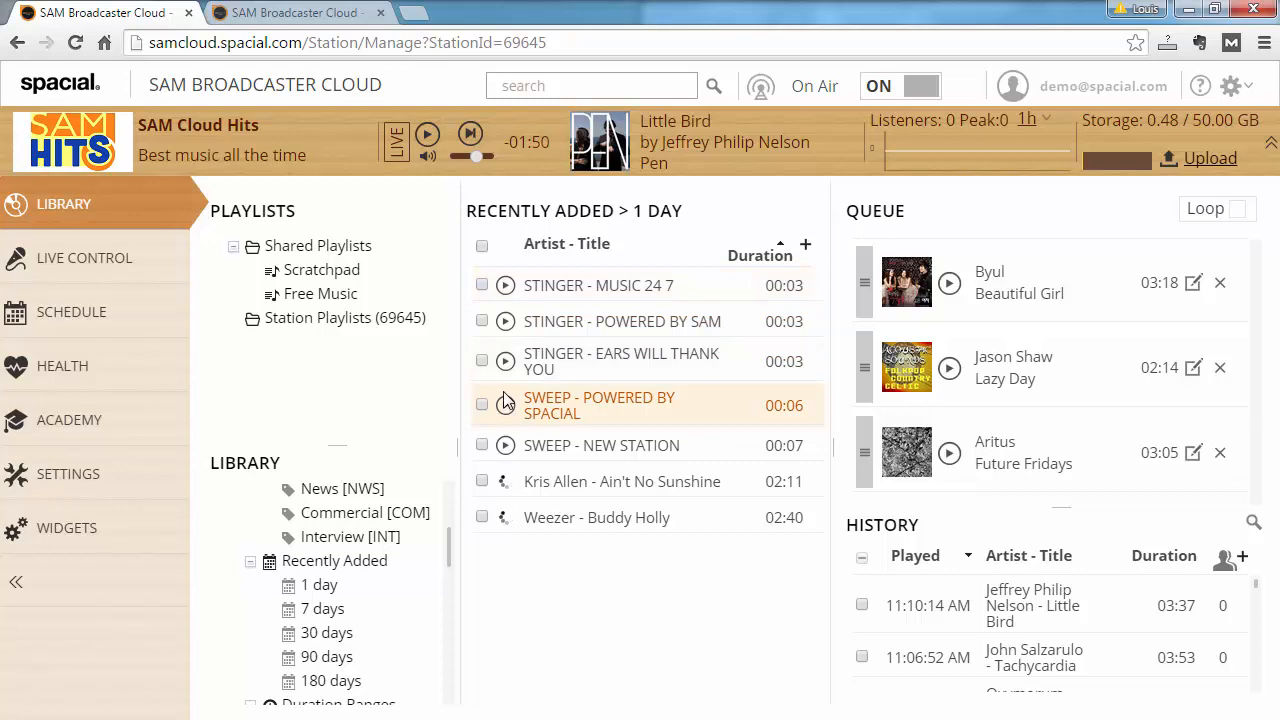
click(1209, 157)
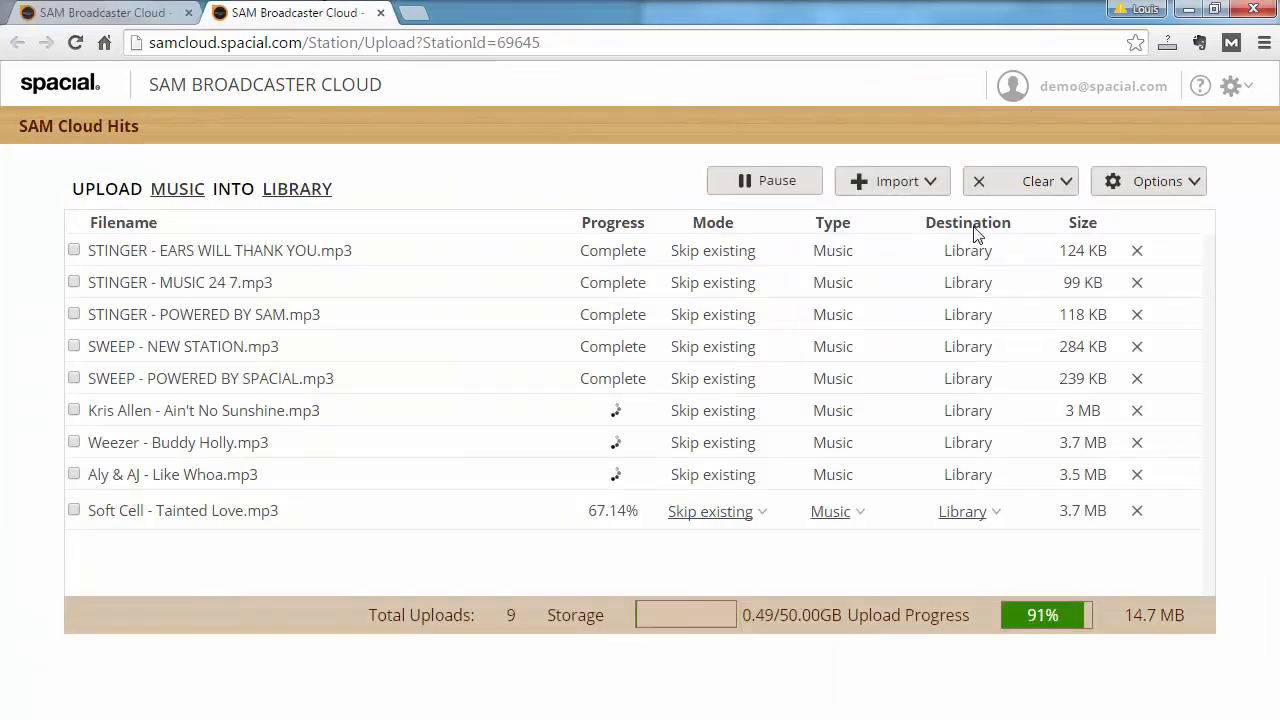